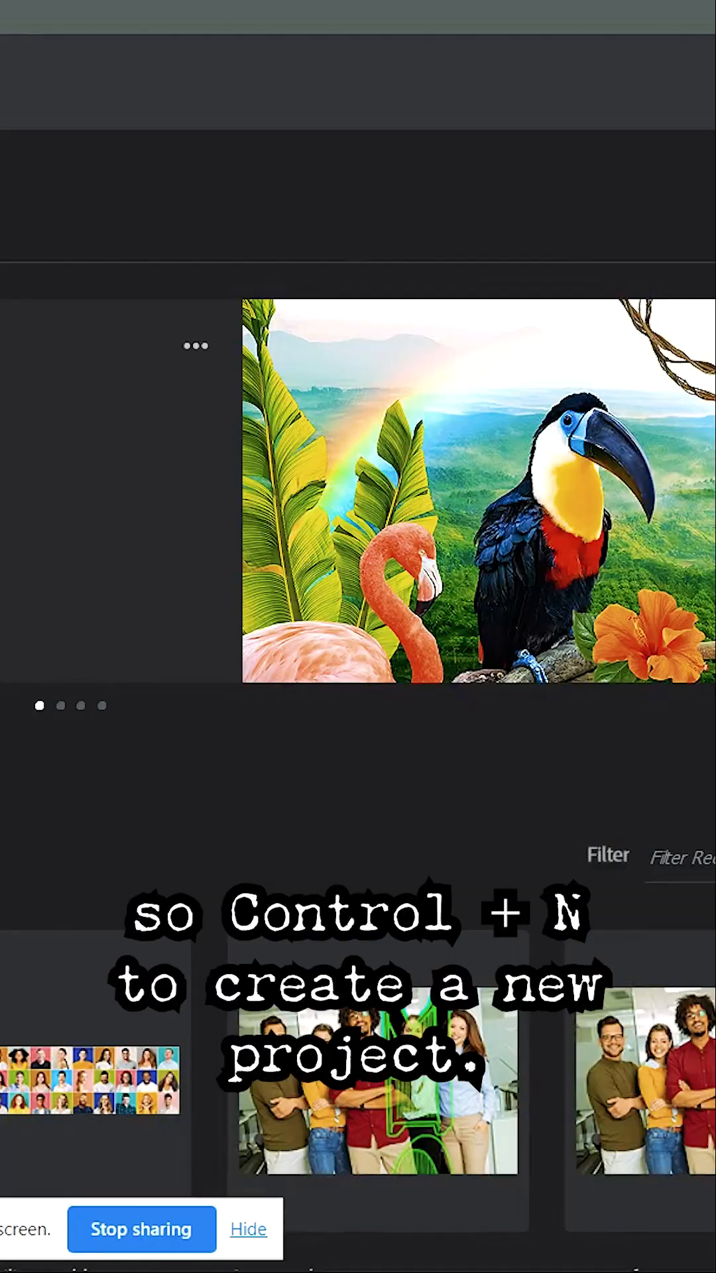
Create a new 1080x1080 blank document with Ctrl+N
key(ctrl+n)
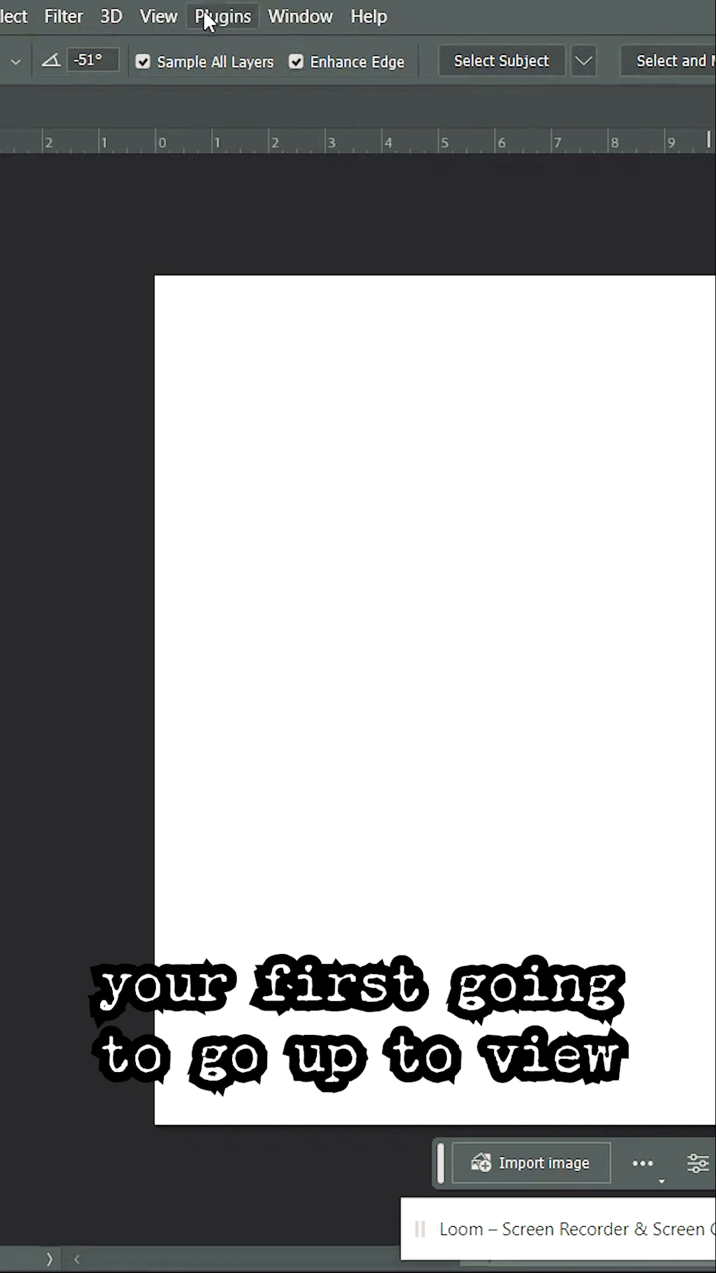
Add a New Guide Layout of 3 columns and 3 rows via the View menu
click(92, 16)
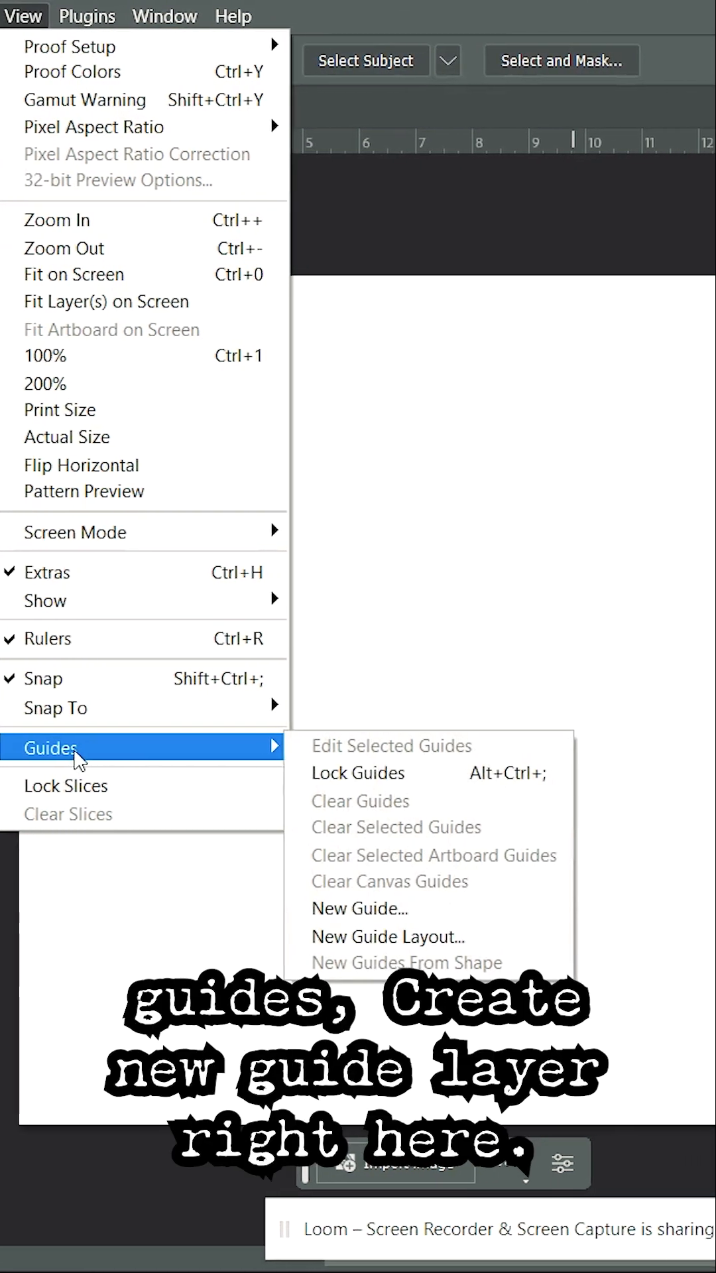
click(388, 936)
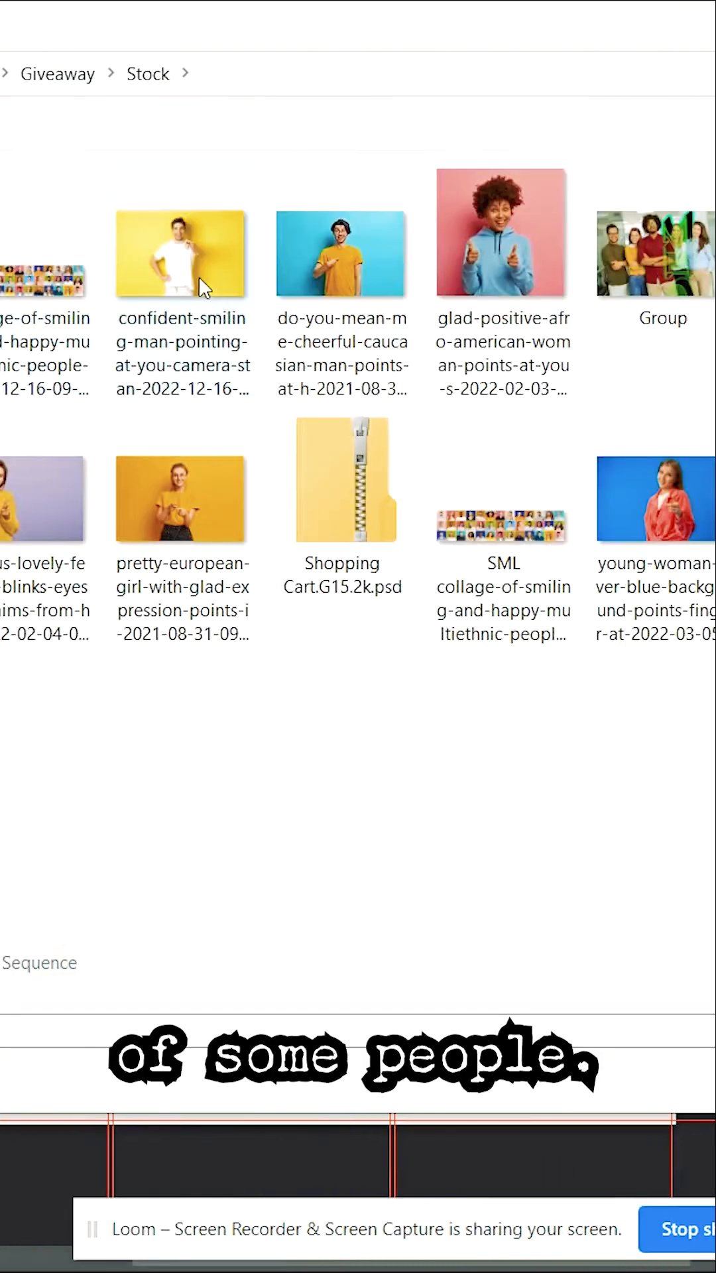
Select the photo of the smiling pointing man on yellow from the Stock folder
click(502, 256)
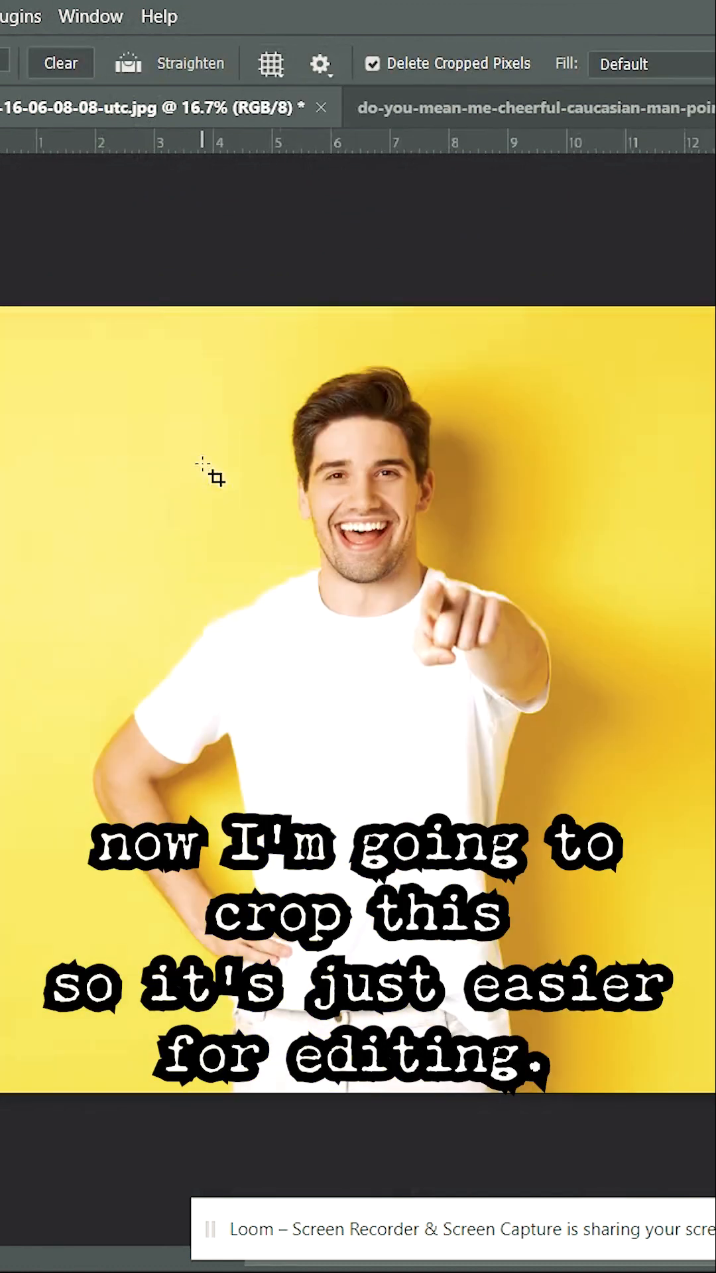
Crop the yellow-background man square, scale him down and snap him into the left middle cell
key(v)
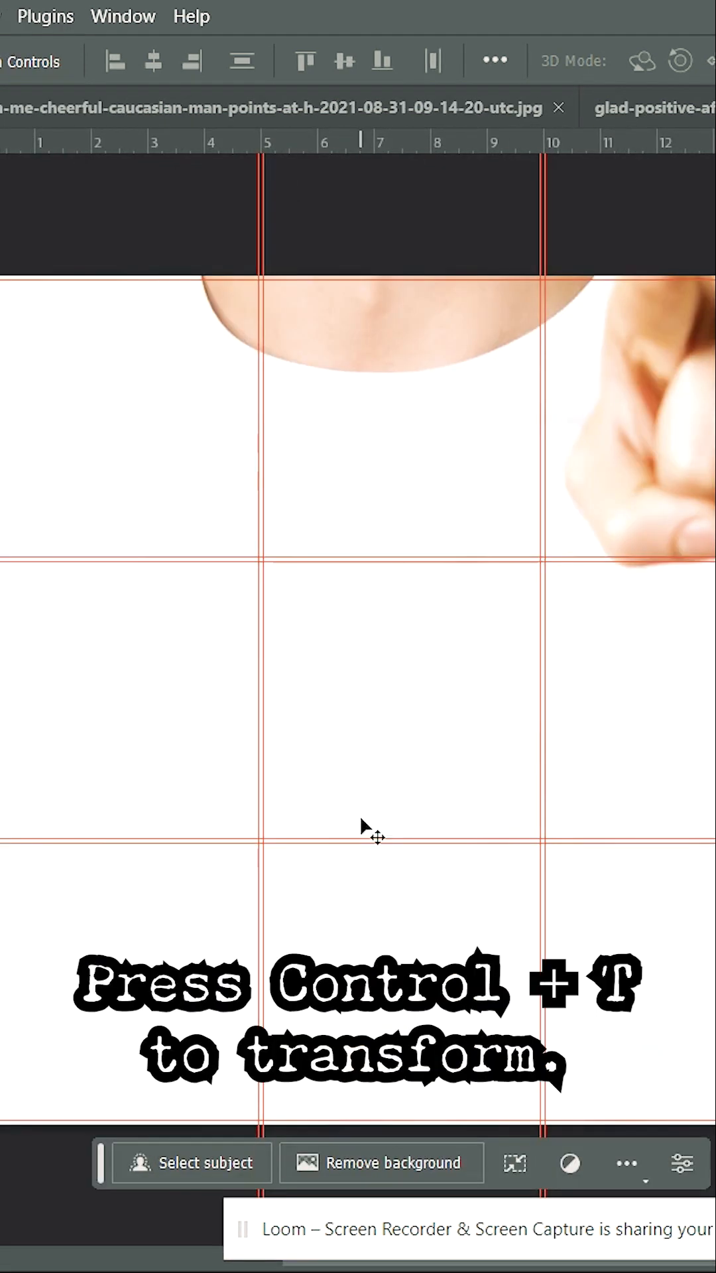
key(ctrl+t)
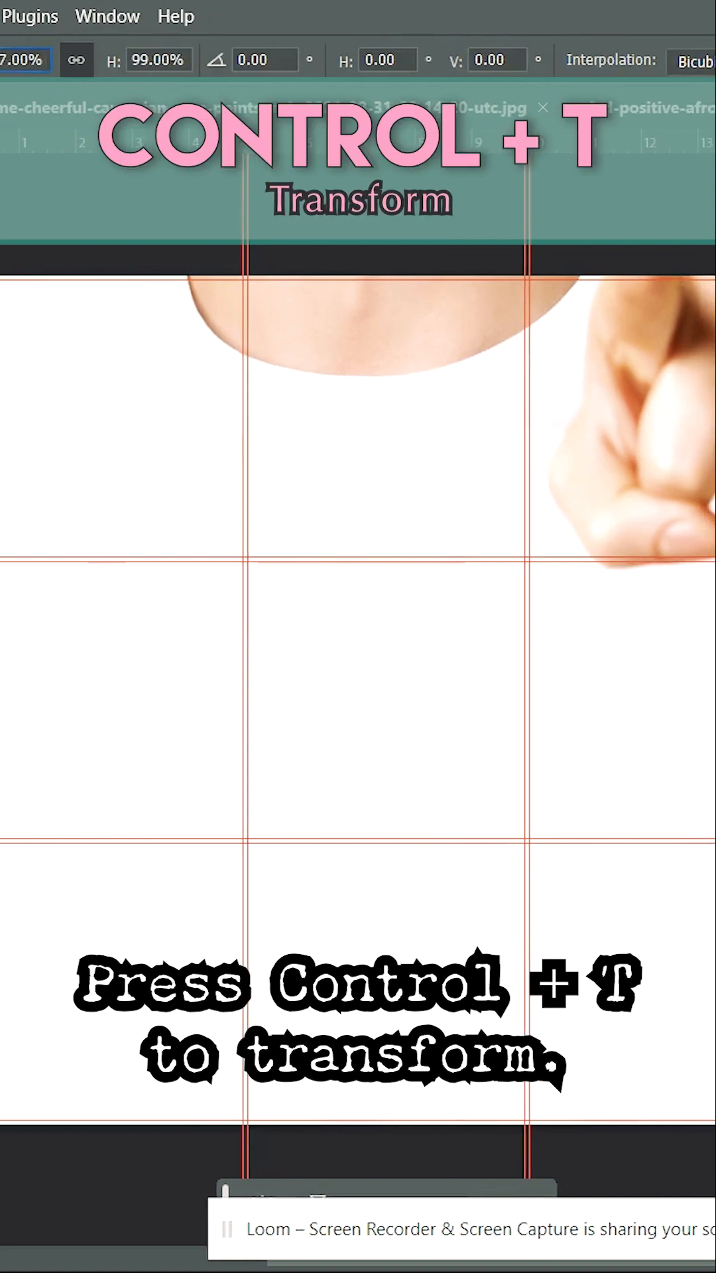
key(ctrl+t)
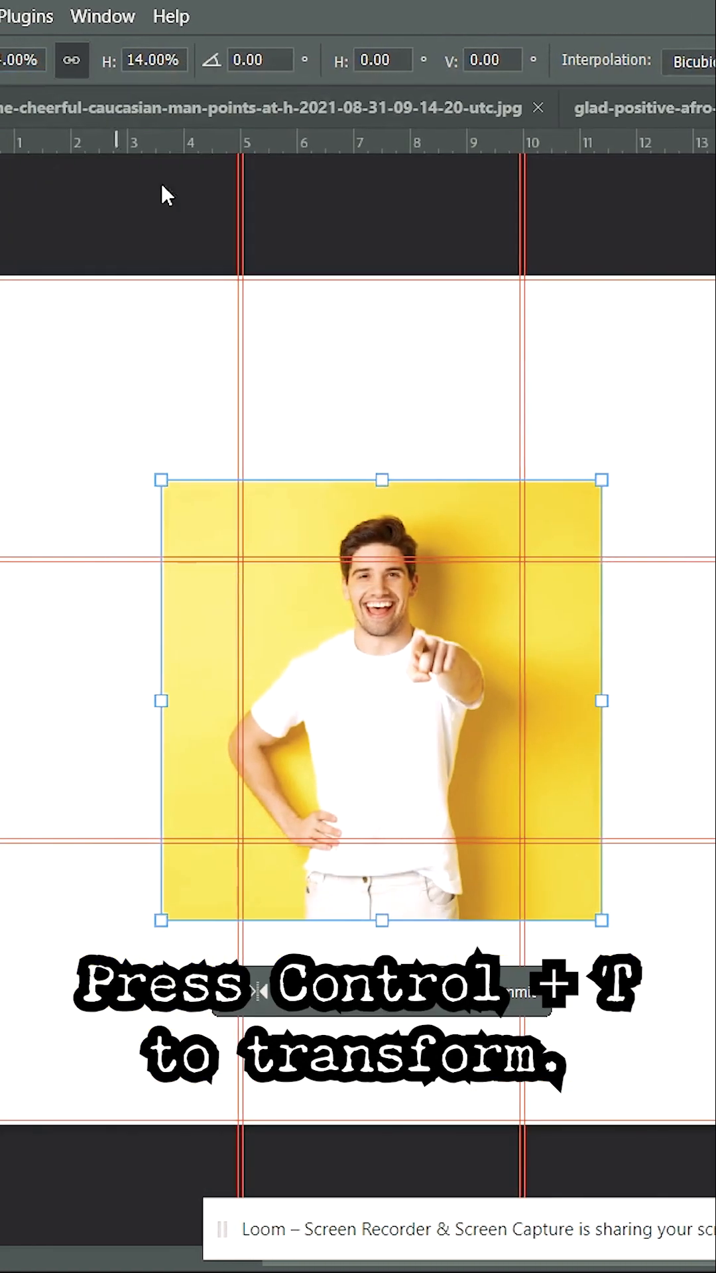
drag(382, 479, 394, 483)
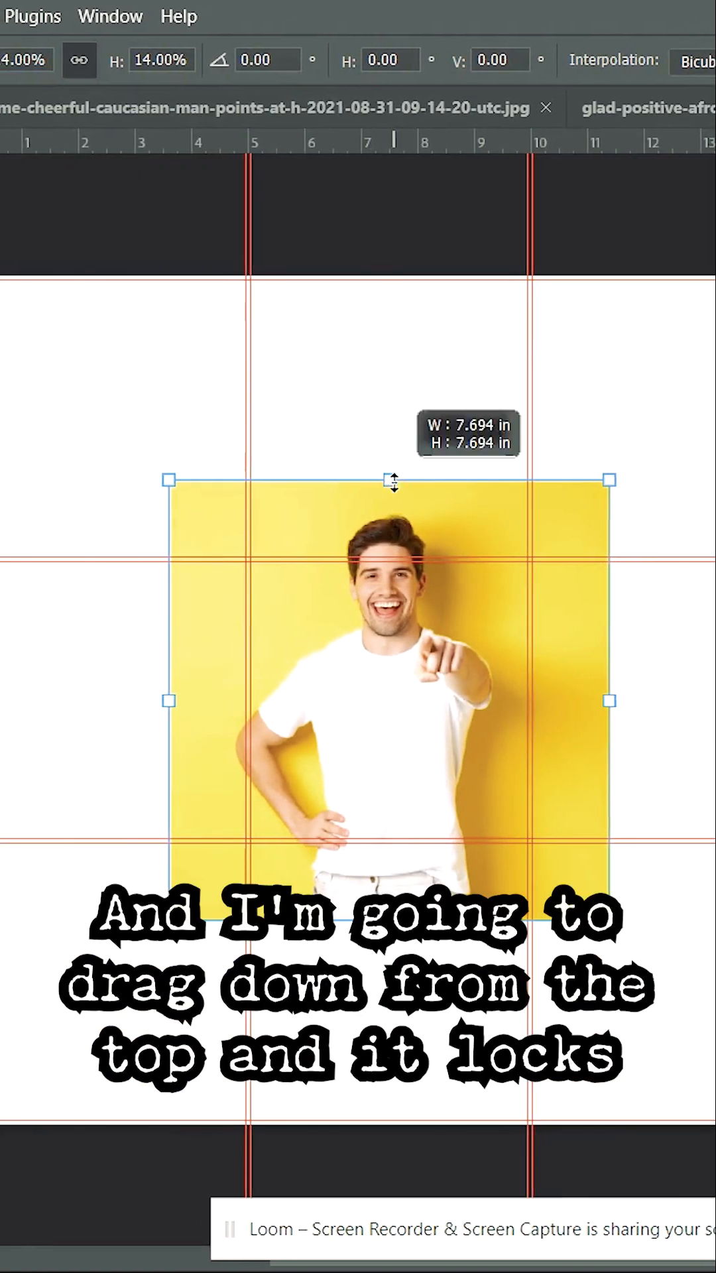
drag(392, 479, 377, 563)
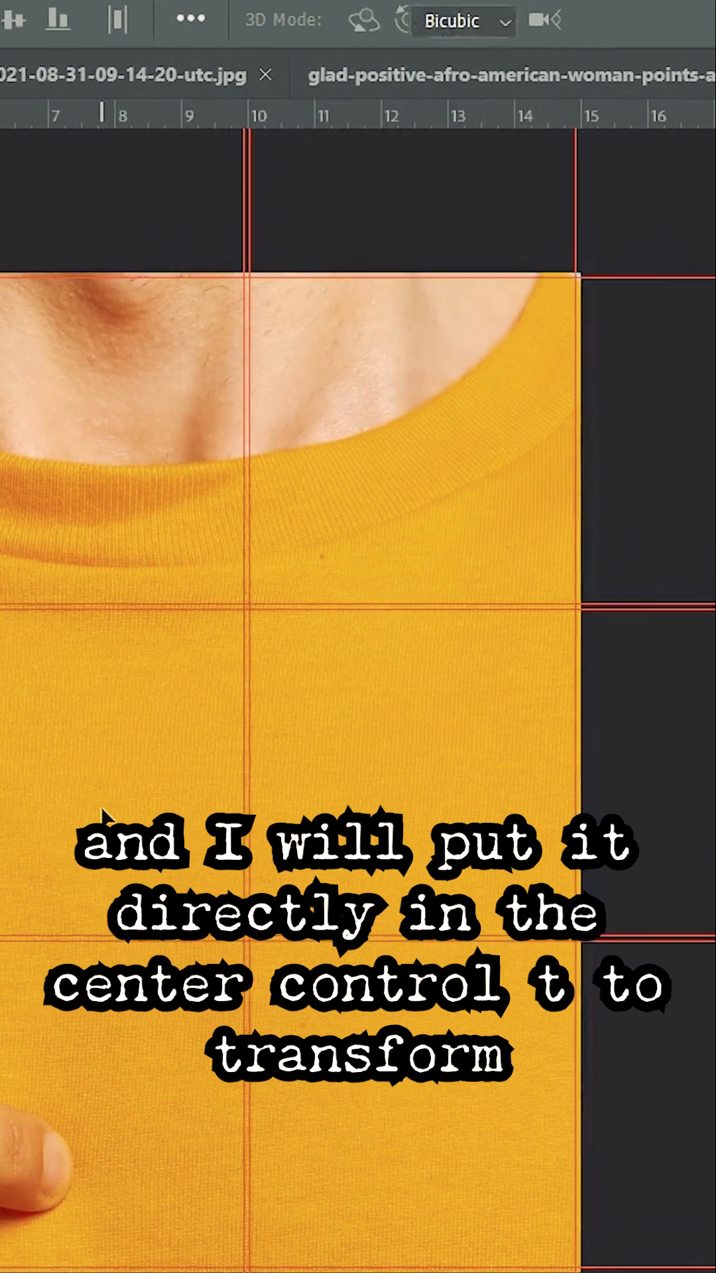
Scale the orange-shirt man into the centre middle cell, then close his source photo with Ctrl+W
key(ctrl+t)
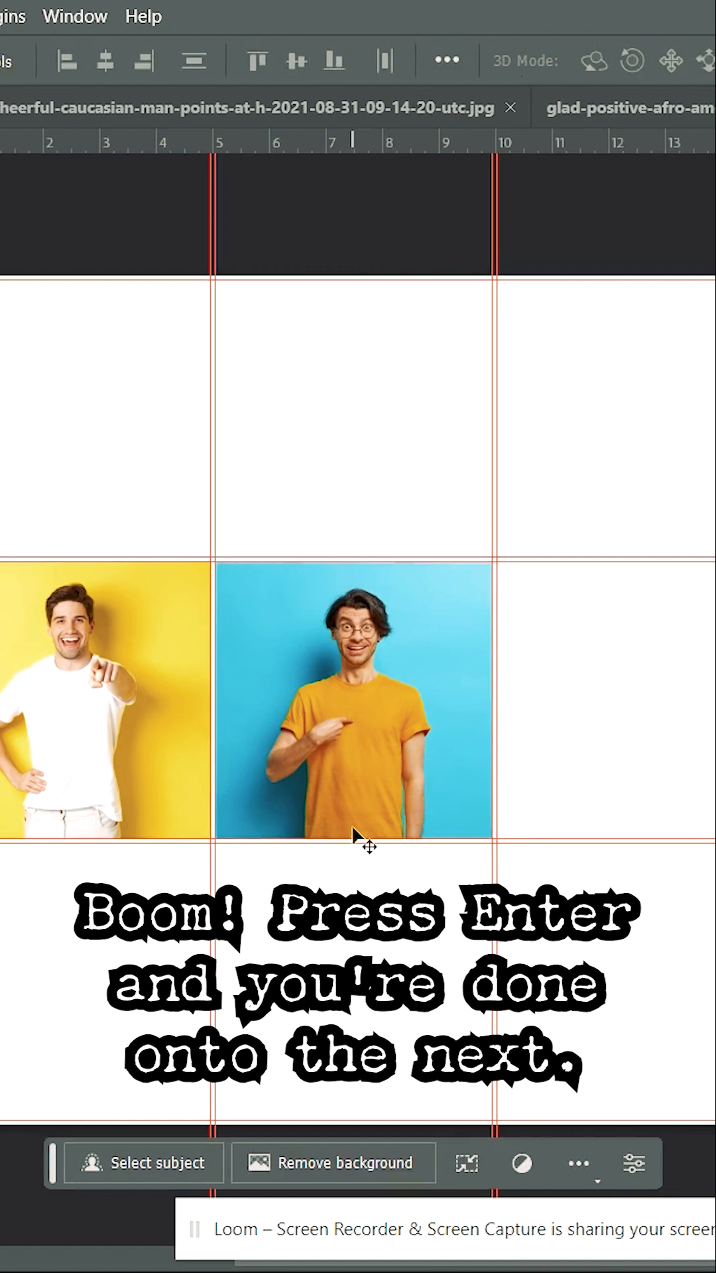
key(ctrl+w)
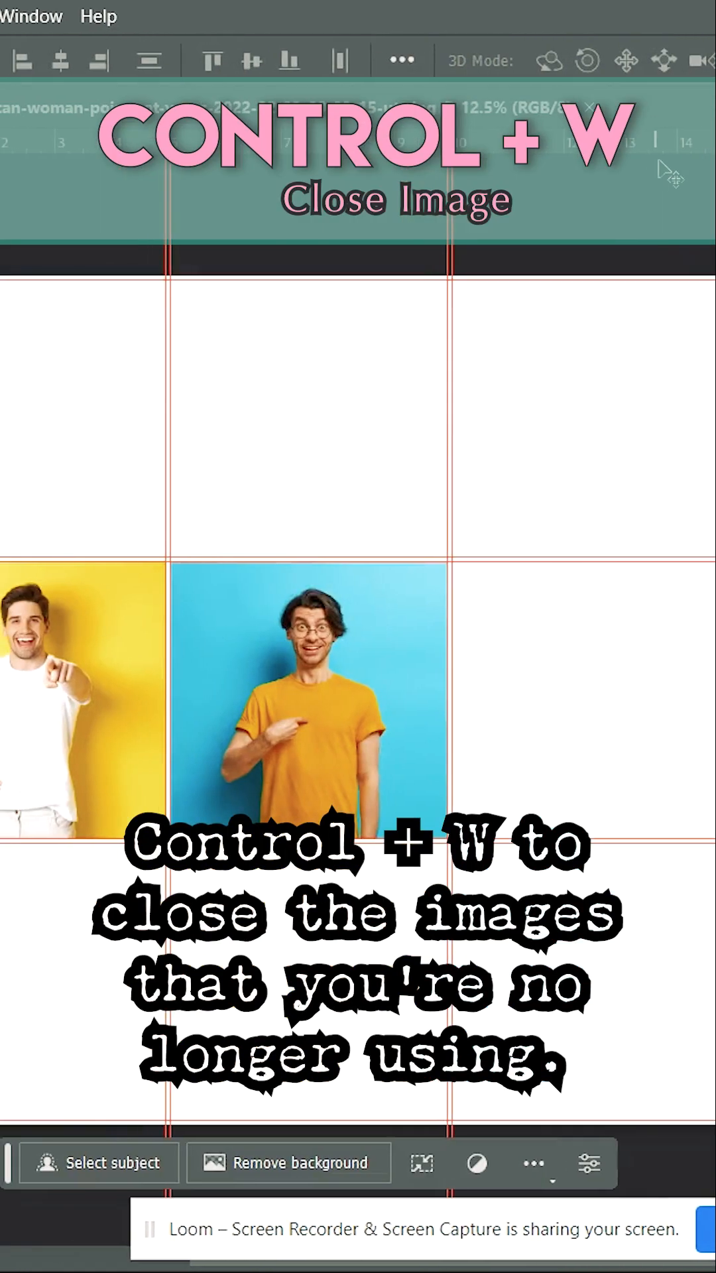
key(ctrl+w)
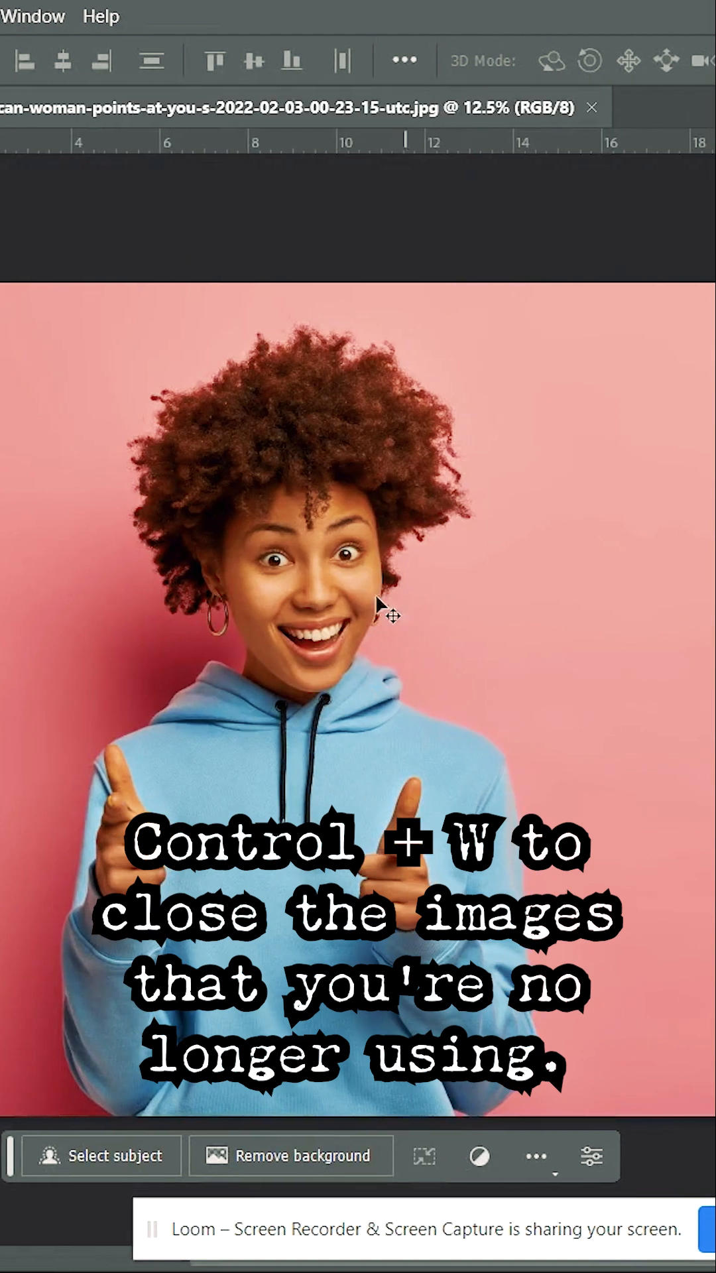